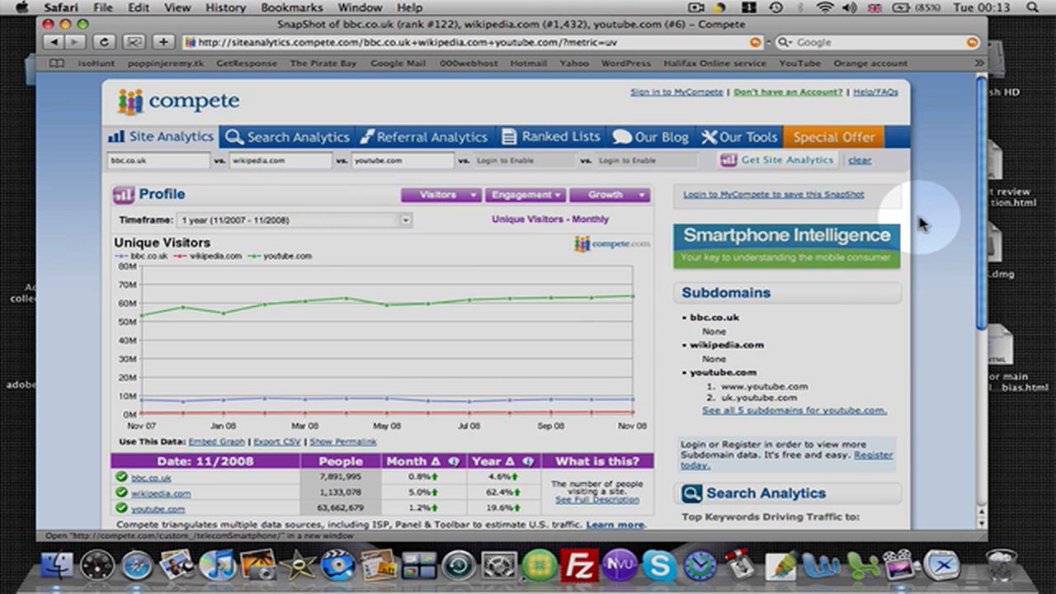
Select the bbc.co.uk and youtube.com comparison entries to be replaced.
{"action": "scroll", "scroll_direction": "down", "scroll_amount": 3}
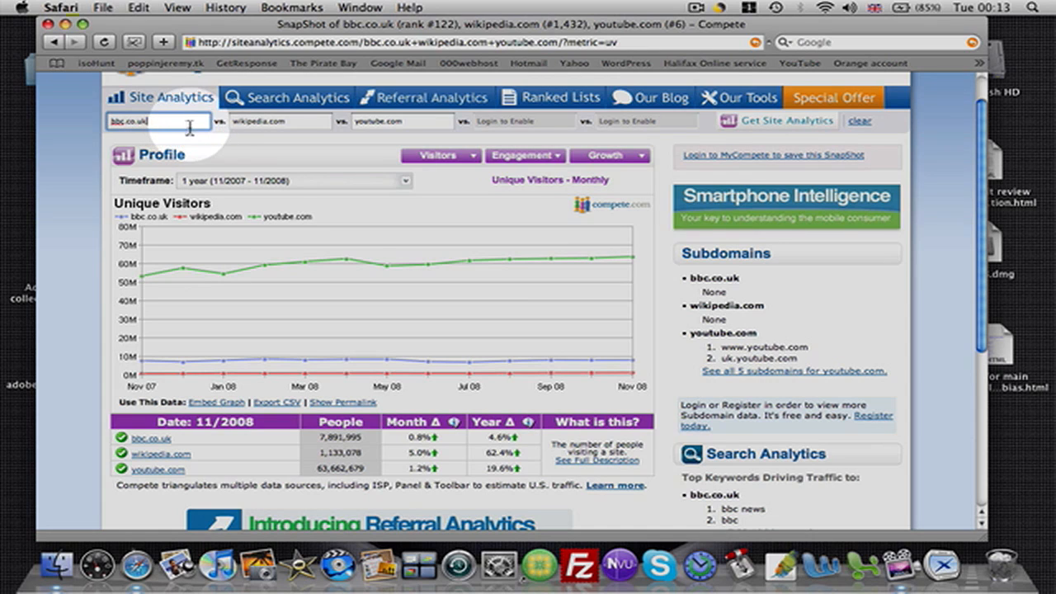
{"action": "left_click", "coordinate": [281, 122]}
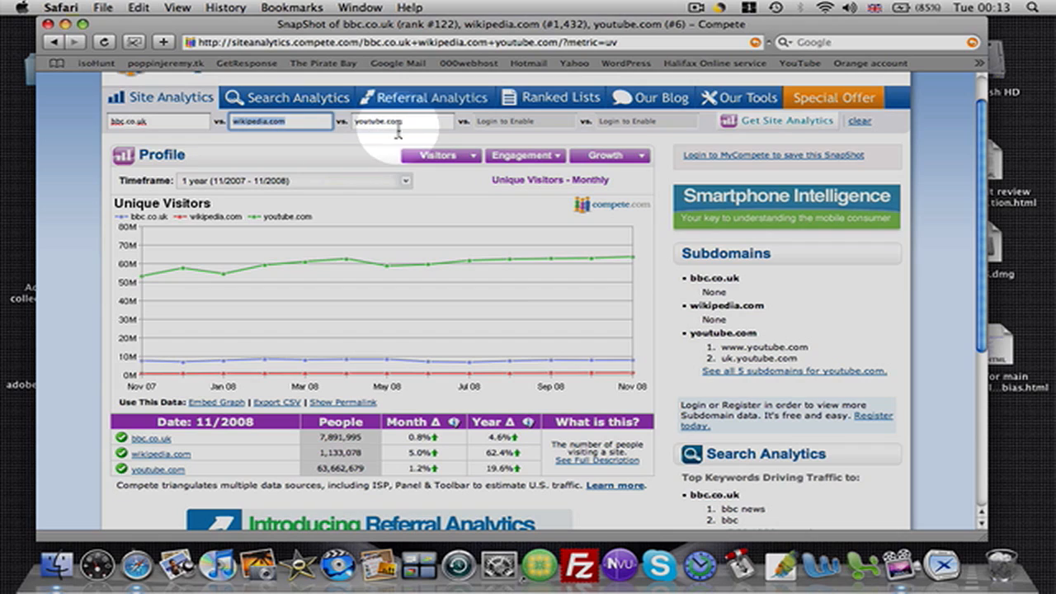
{"action": "left_click", "coordinate": [403, 122]}
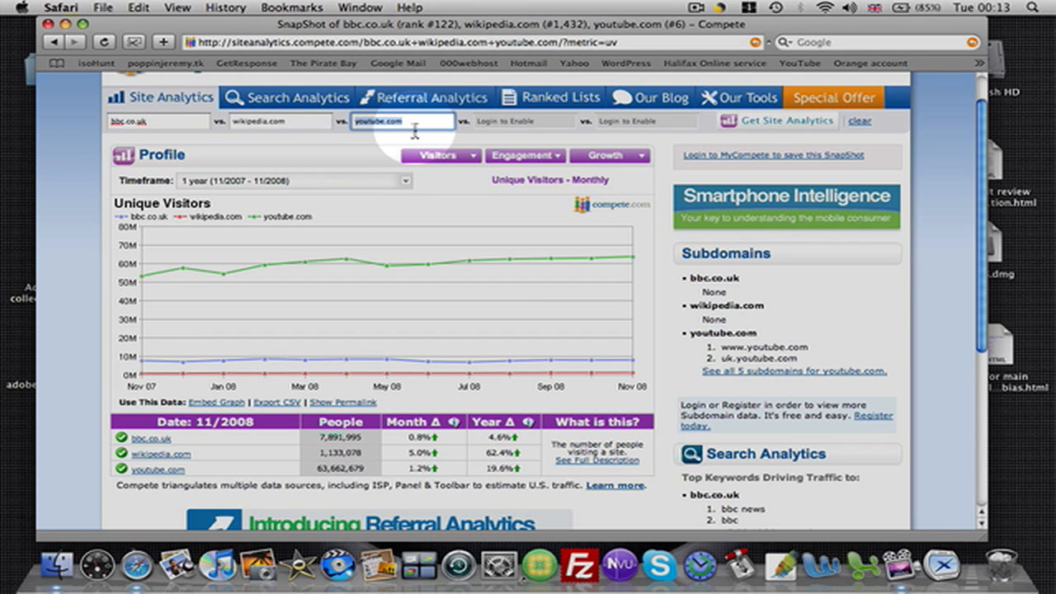
{"action": "mouse_move", "coordinate": [317, 169]}
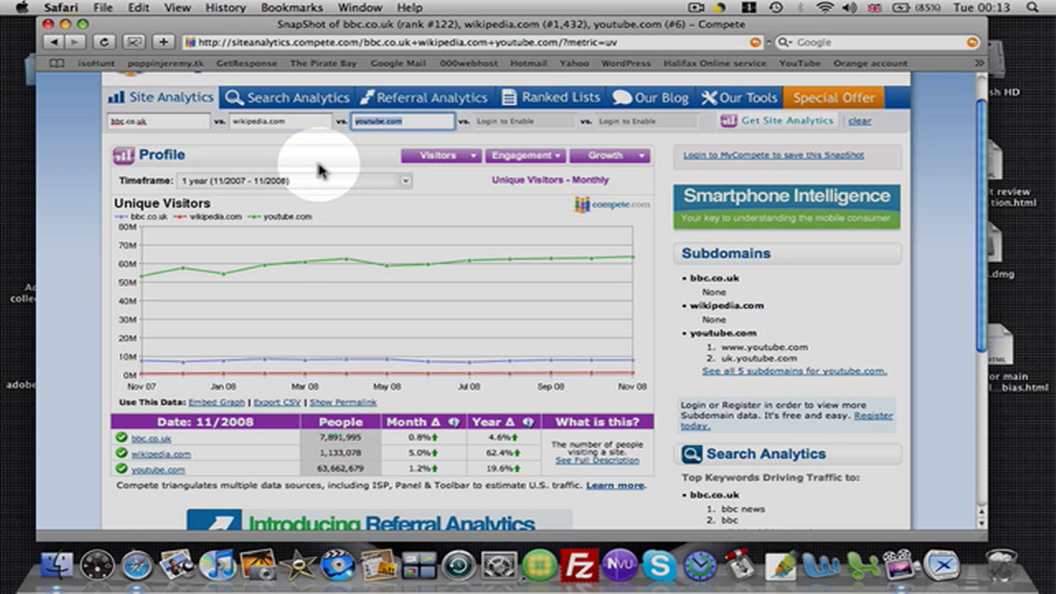
{"action": "mouse_move", "coordinate": [172, 303]}
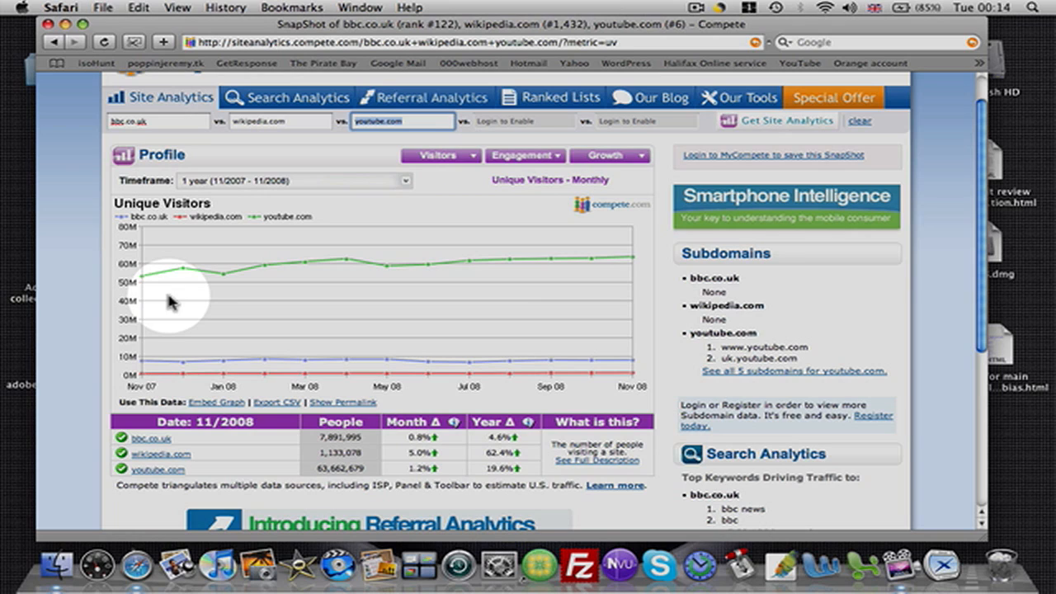
{"action": "mouse_move", "coordinate": [221, 450]}
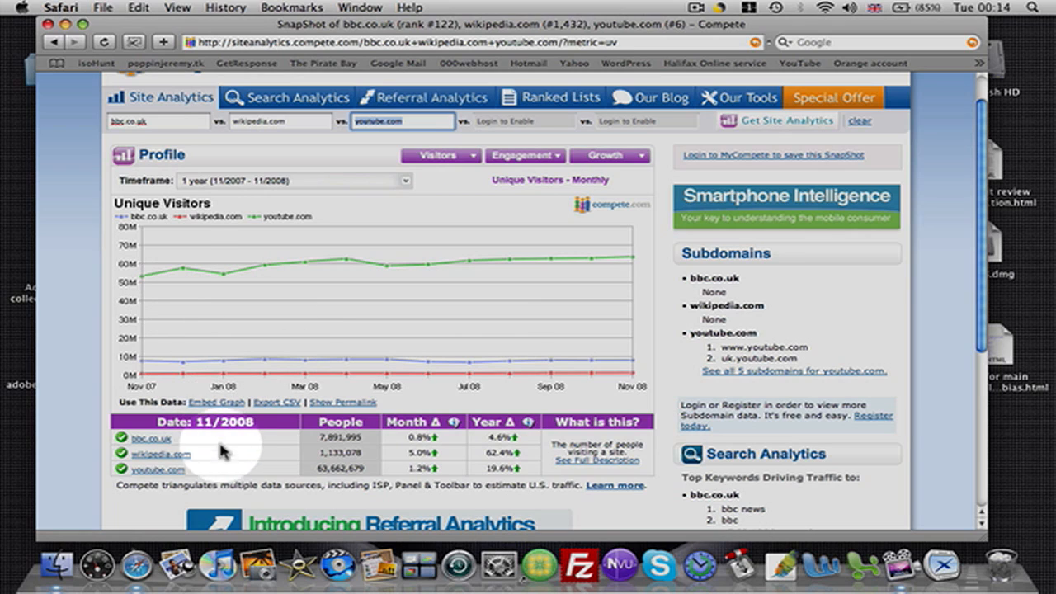
{"action": "mouse_move", "coordinate": [334, 452]}
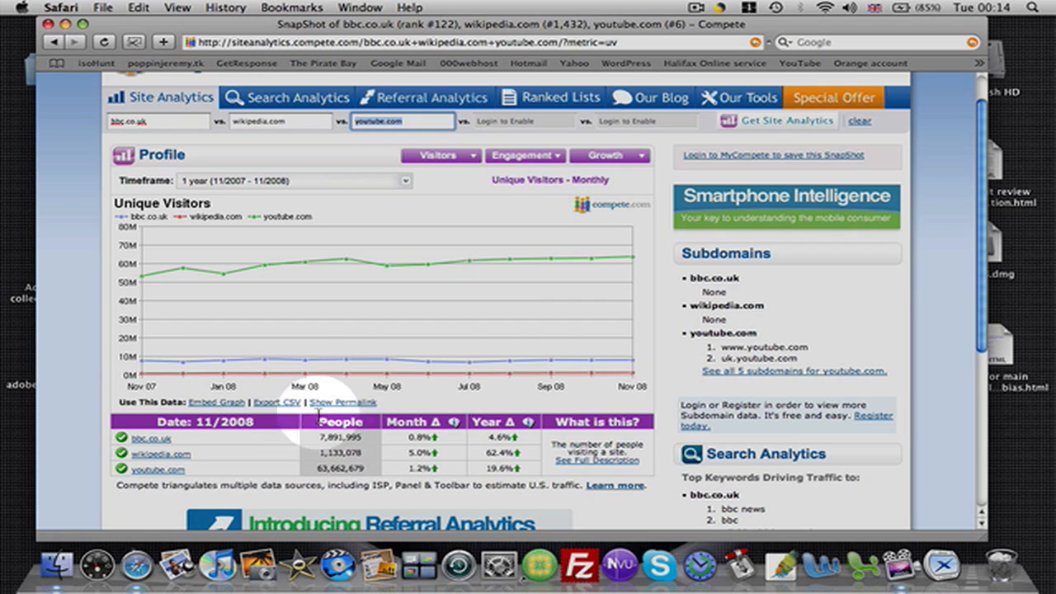
{"action": "mouse_move", "coordinate": [201, 378]}
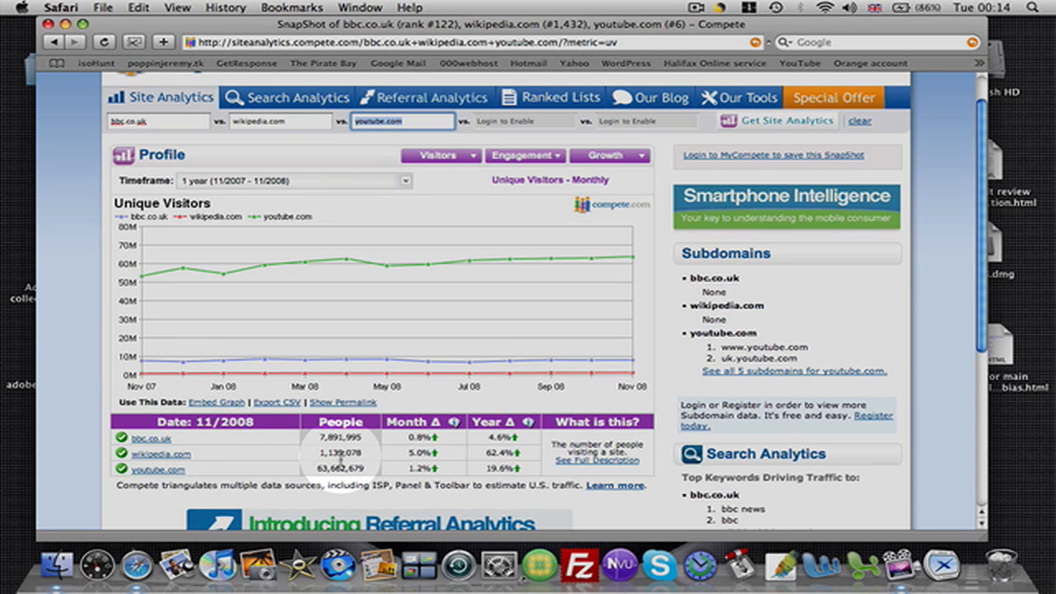
{"action": "mouse_move", "coordinate": [330, 454]}
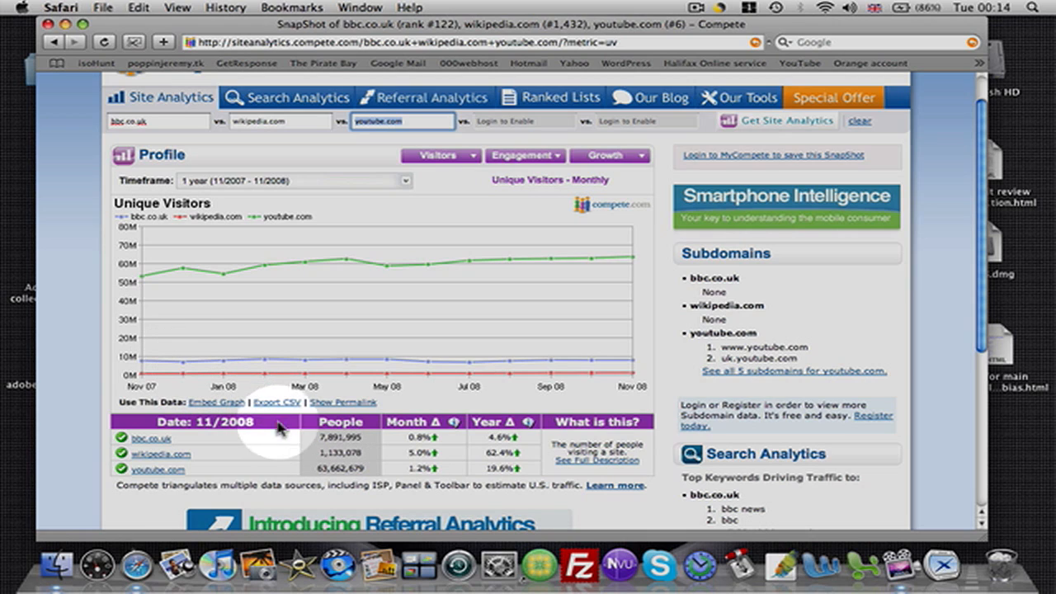
{"action": "mouse_move", "coordinate": [168, 279]}
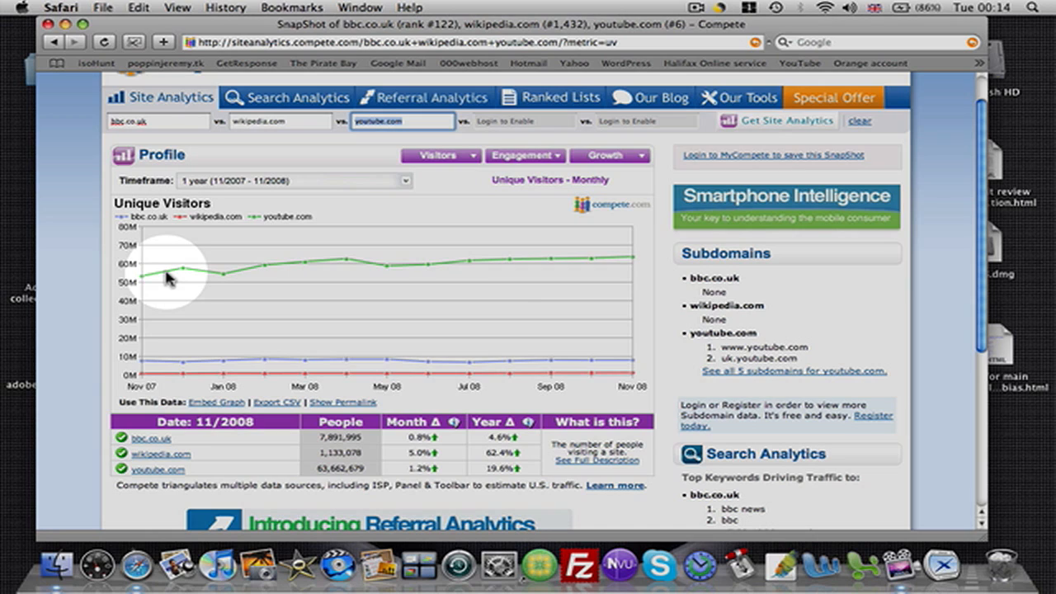
{"action": "mouse_move", "coordinate": [168, 277]}
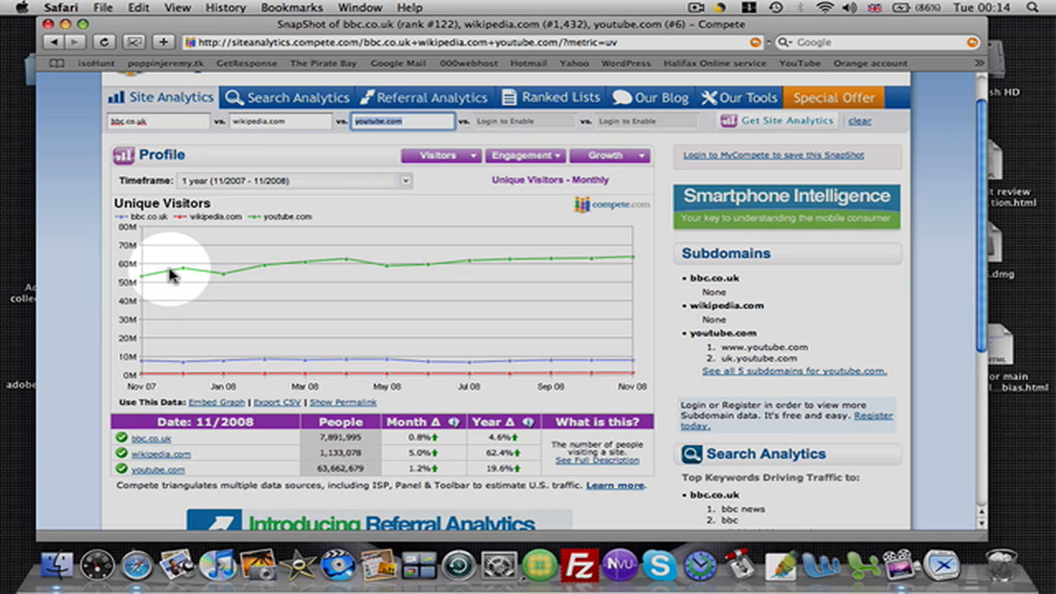
{"action": "mouse_move", "coordinate": [190, 270]}
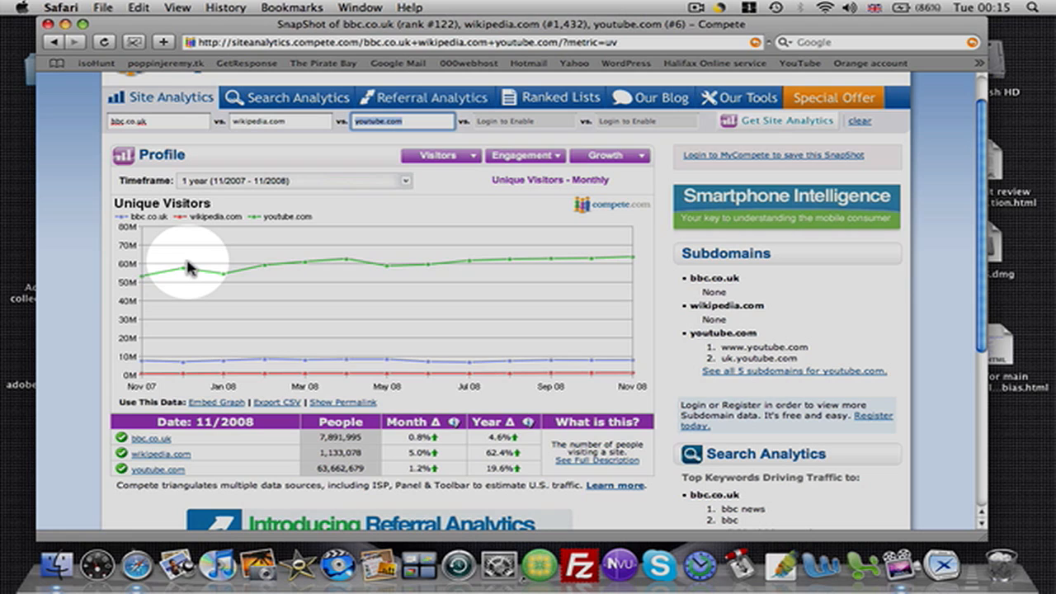
{"action": "mouse_move", "coordinate": [261, 284]}
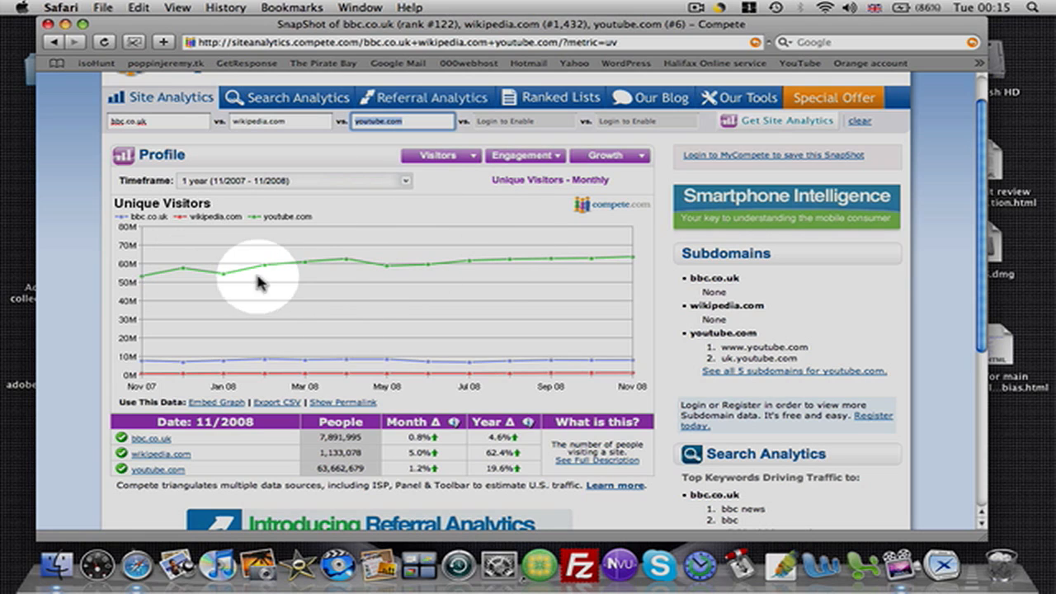
{"action": "mouse_move", "coordinate": [162, 135]}
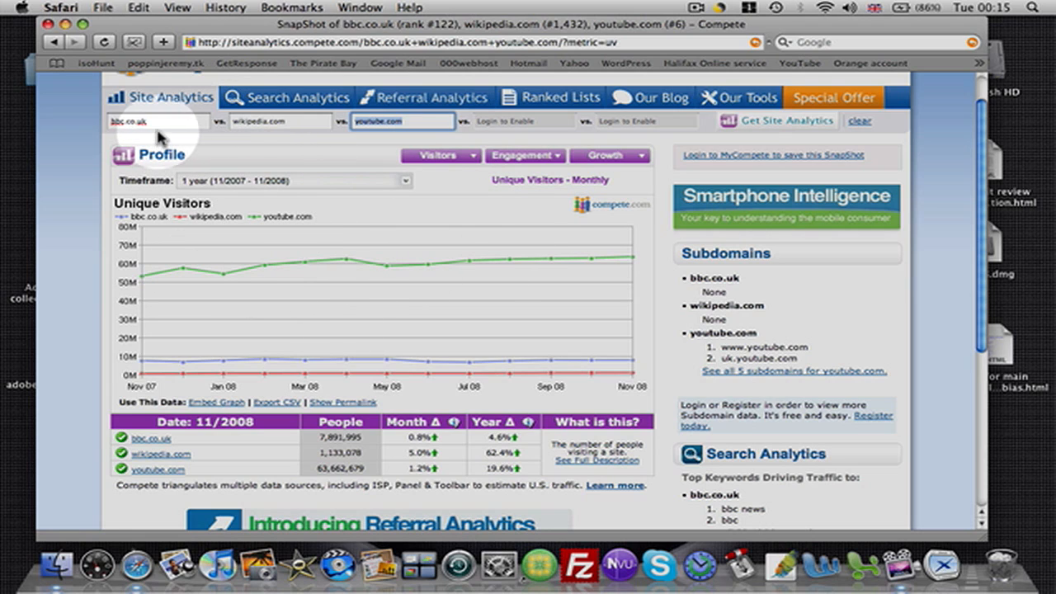
Replace the comparison sites, ending with amazon, and reload the facebook.com, myspace.com, amazon.com snapshot.
{"action": "left_click", "coordinate": [159, 120]}
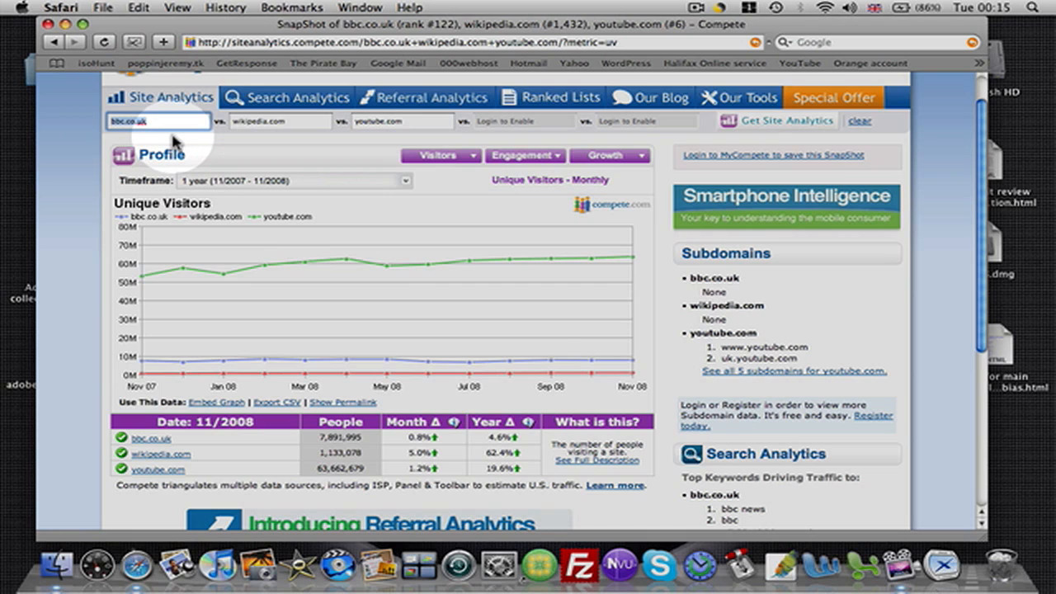
{"action": "type", "text": "fad"}
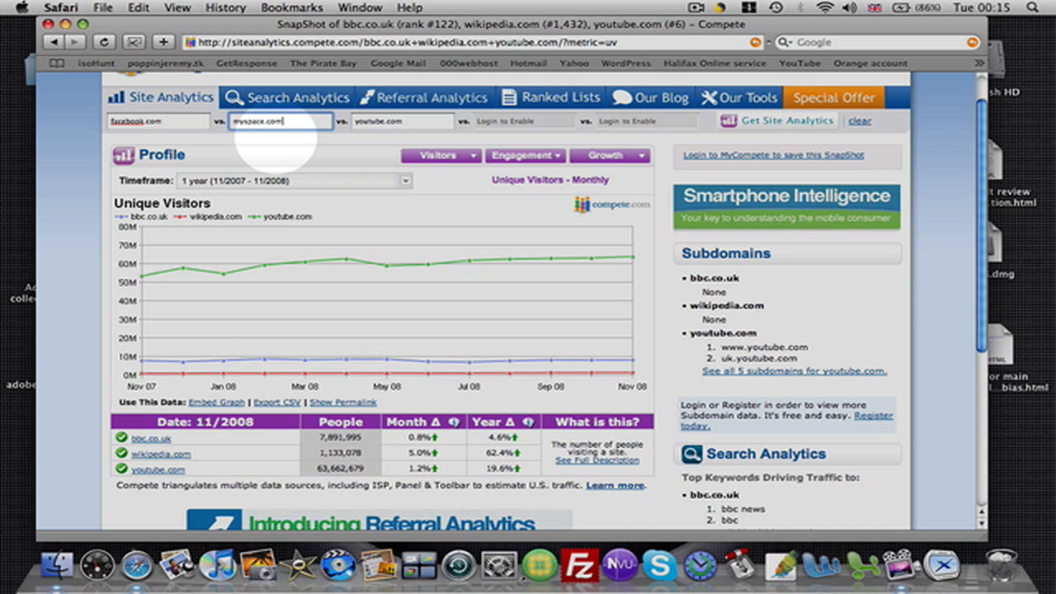
{"action": "left_click", "coordinate": [402, 122]}
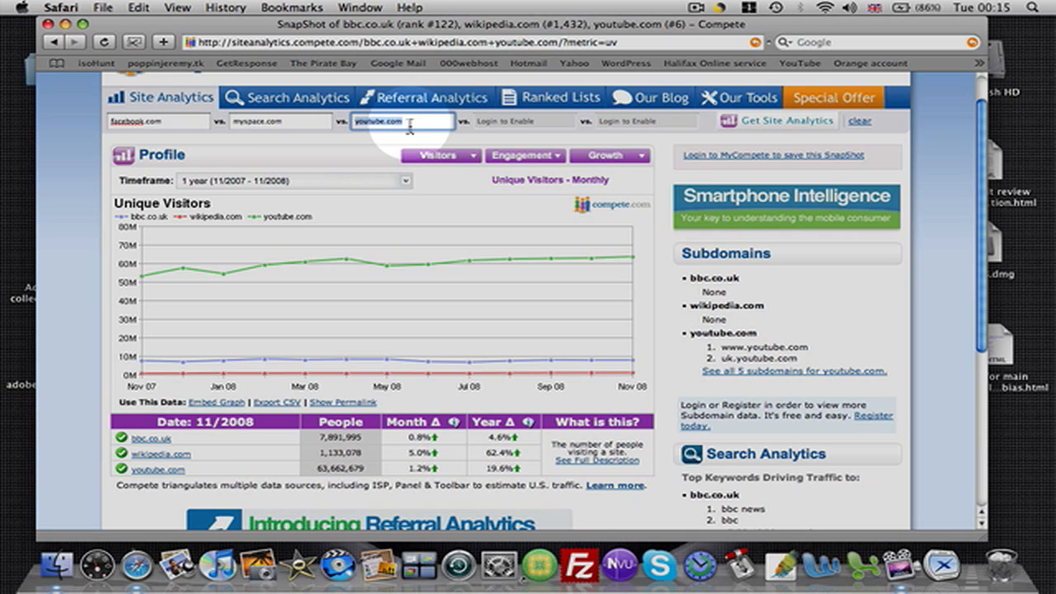
{"action": "type", "text": "ebay"}
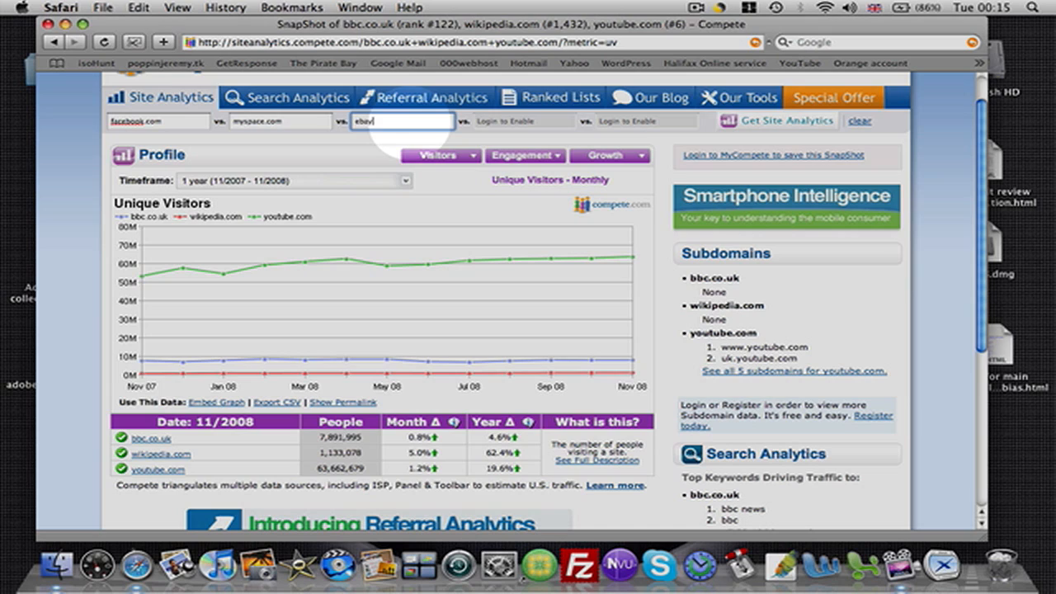
{"action": "key", "text": "Backspace"}
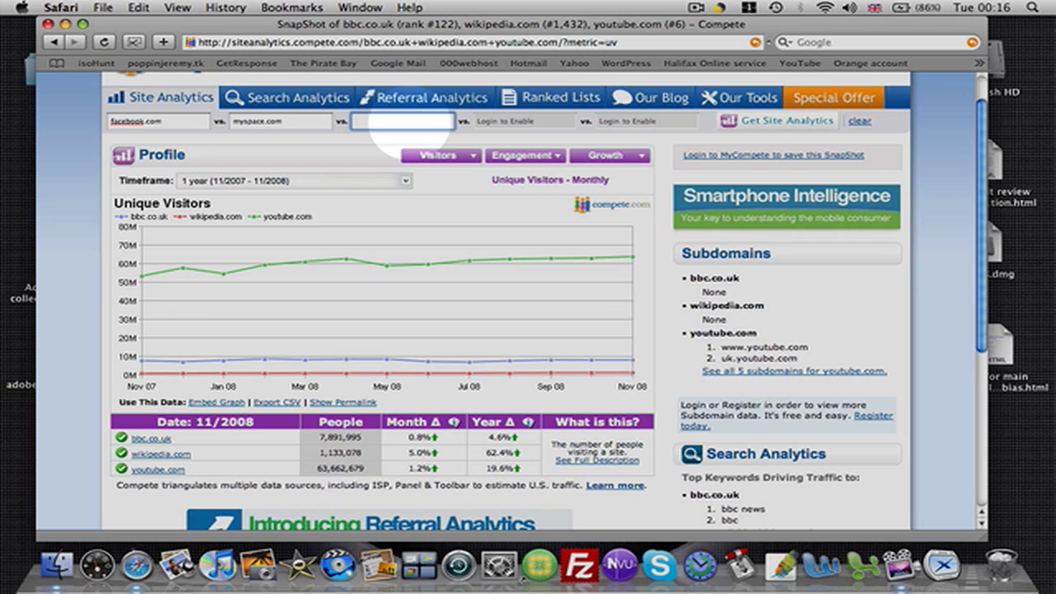
{"action": "type", "text": "amazon.com"}
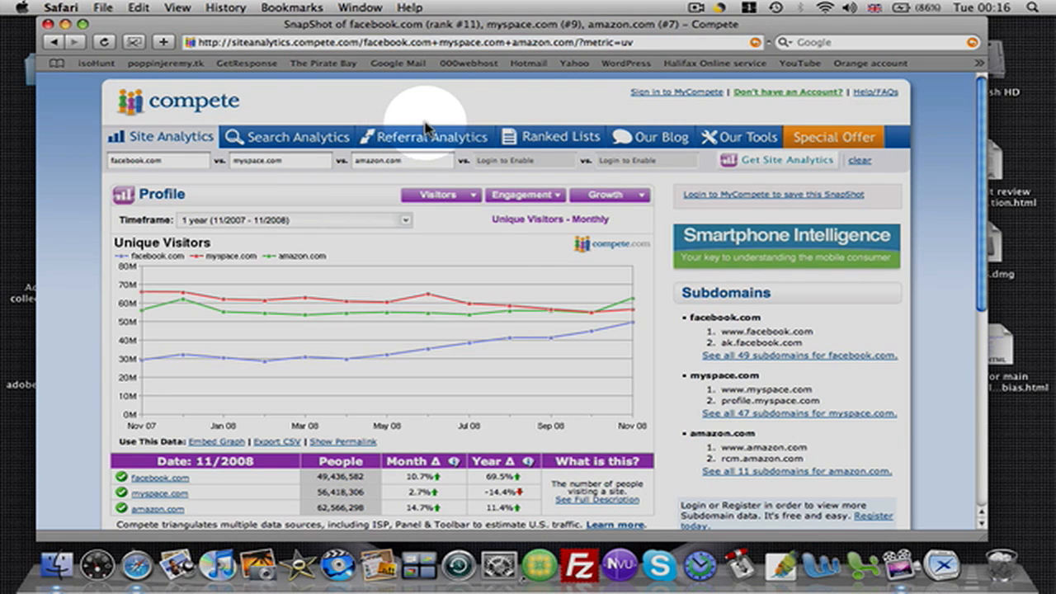
{"action": "mouse_move", "coordinate": [982, 229]}
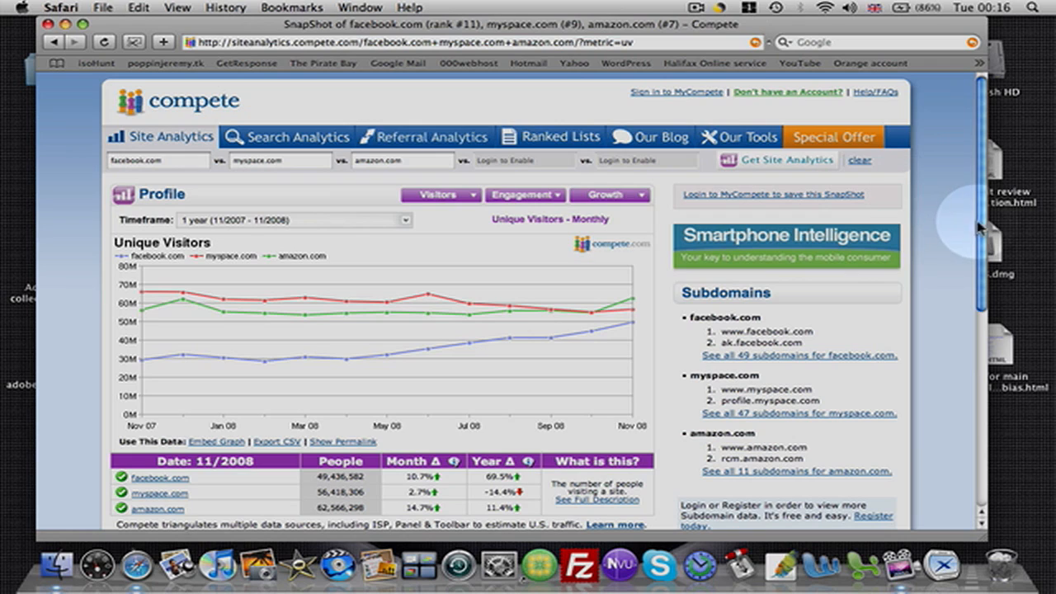
{"action": "mouse_move", "coordinate": [970, 228]}
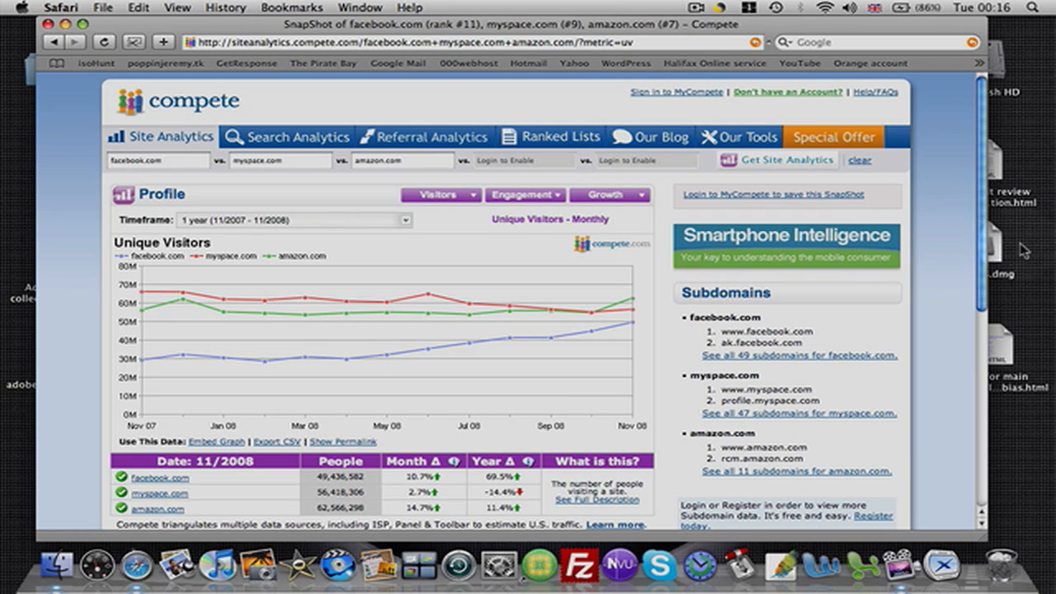
{"action": "scroll", "scroll_direction": "down", "scroll_amount": 3}
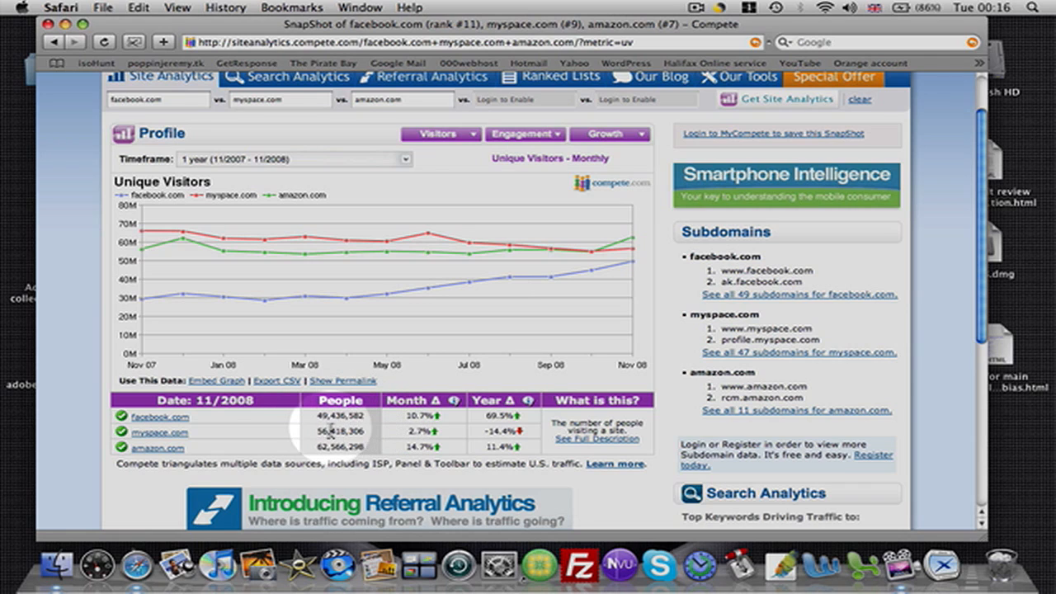
{"action": "mouse_move", "coordinate": [293, 424]}
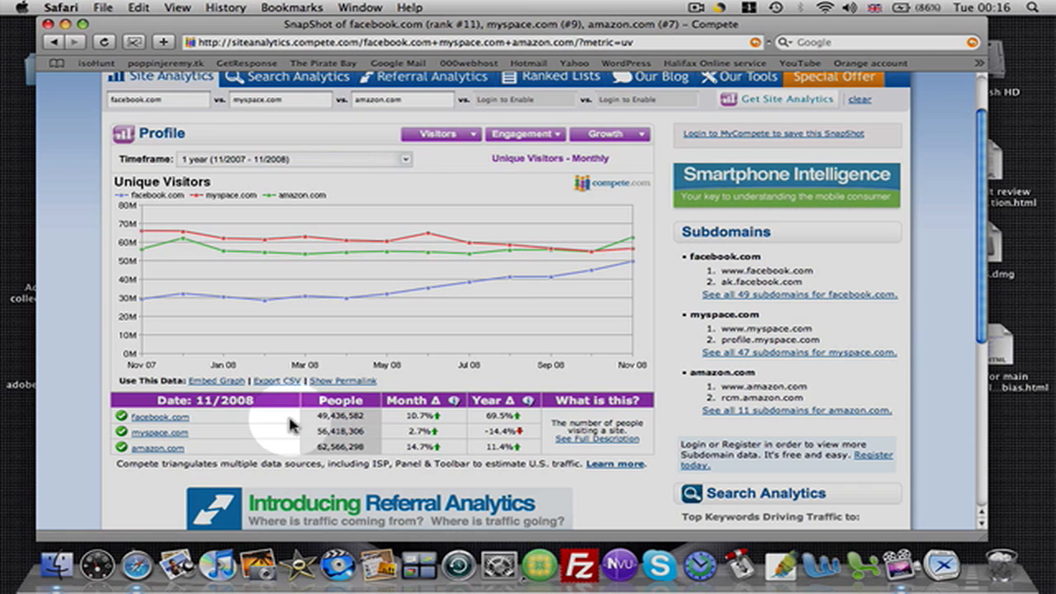
{"action": "mouse_move", "coordinate": [327, 462]}
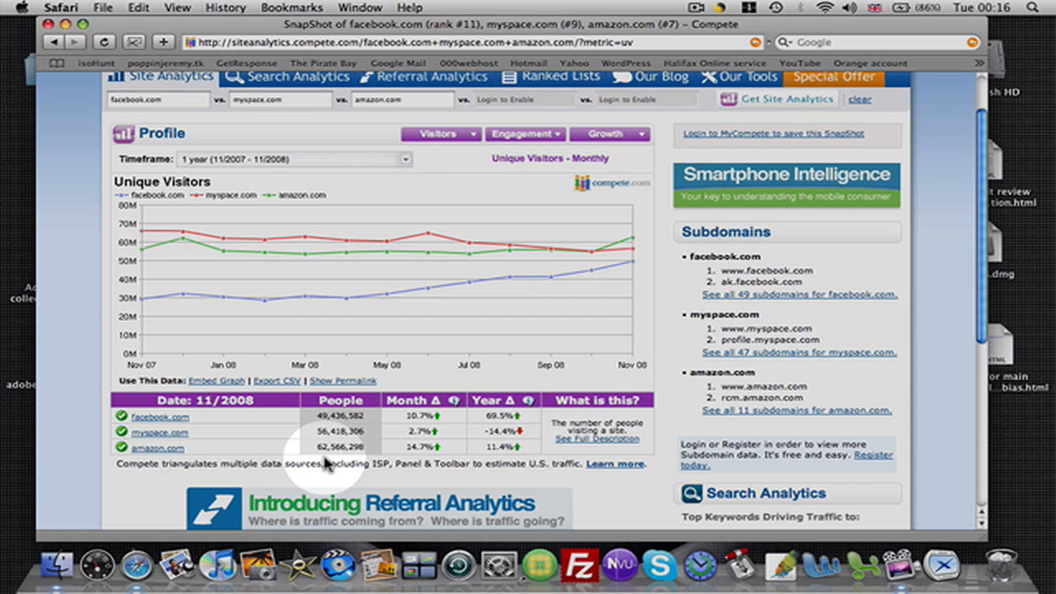
{"action": "mouse_move", "coordinate": [330, 462]}
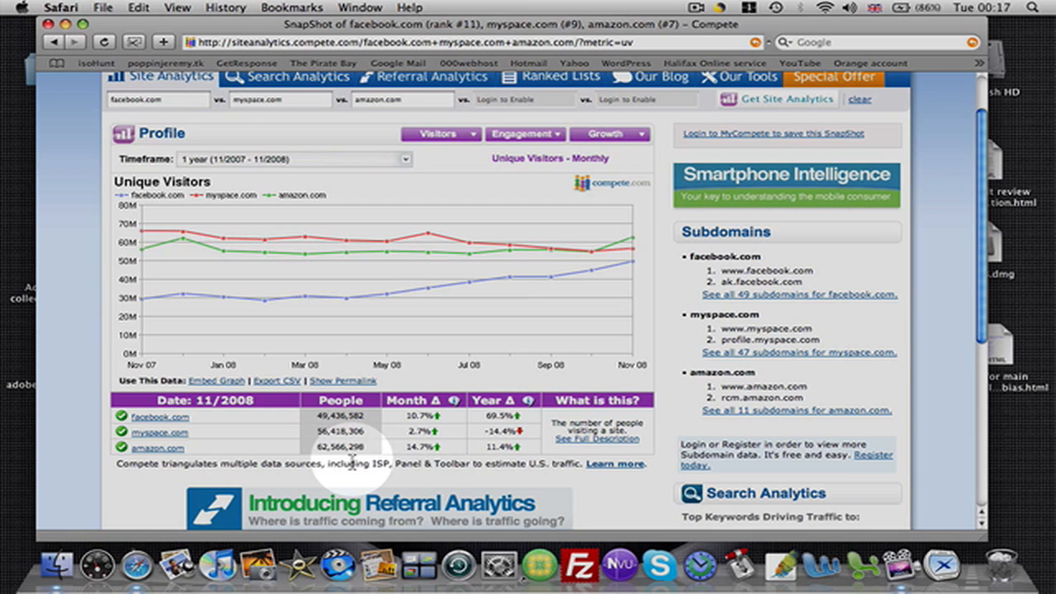
{"action": "mouse_move", "coordinate": [157, 449]}
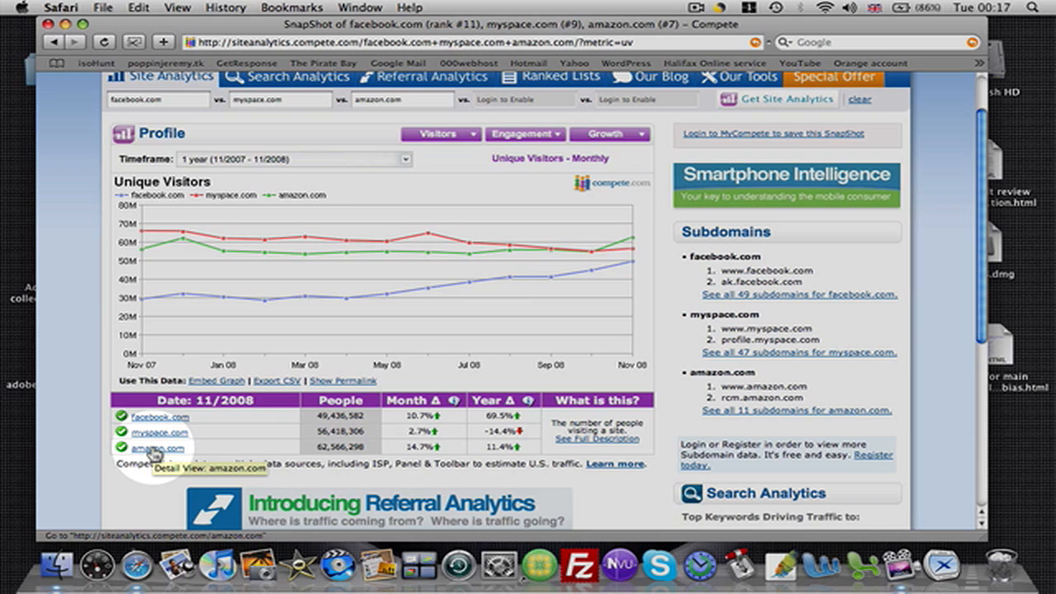
{"action": "mouse_move", "coordinate": [317, 438]}
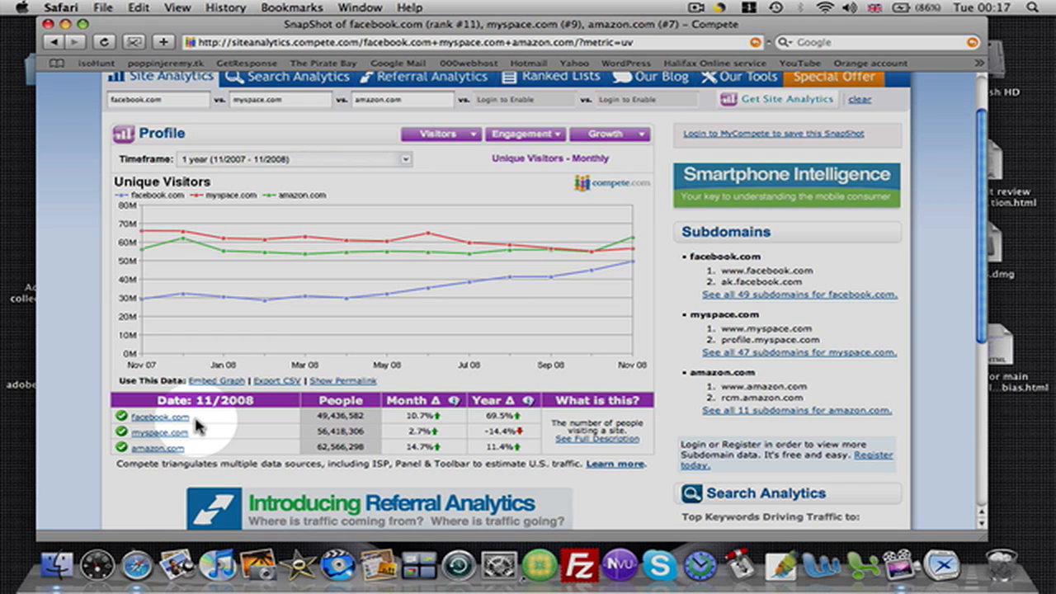
{"action": "mouse_move", "coordinate": [239, 449]}
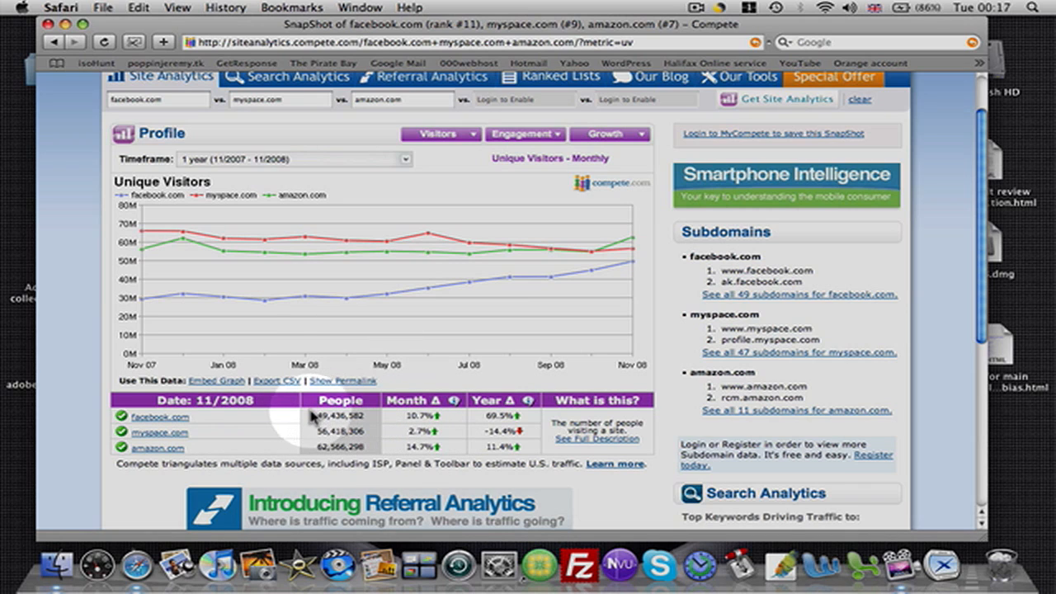
{"action": "mouse_move", "coordinate": [314, 432]}
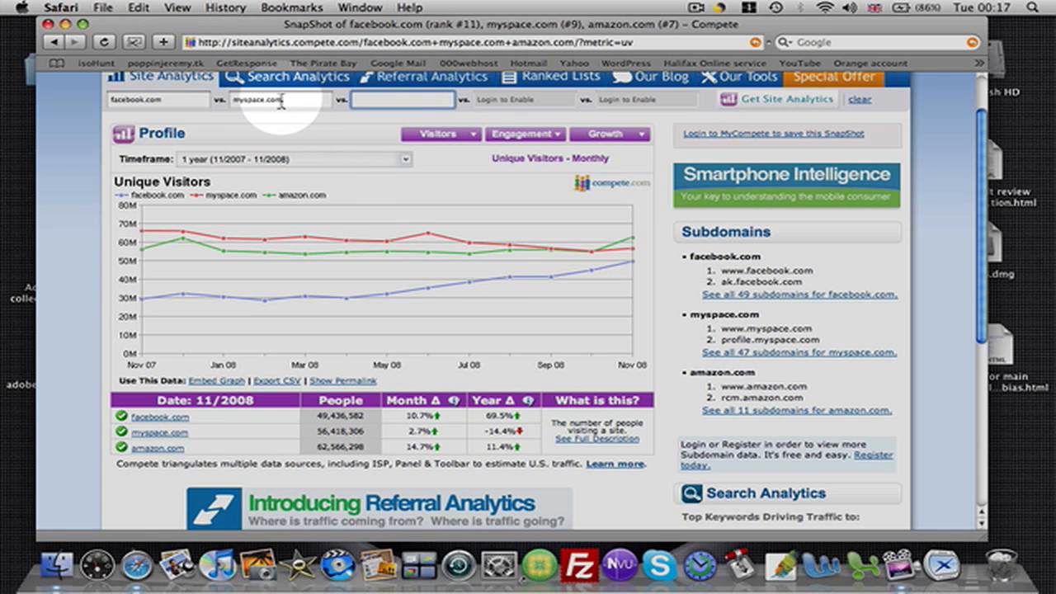
Enter google.com, yahoo and youtube.com as the three comparison sites and reload the analytics.
{"action": "type", "text": "google"}
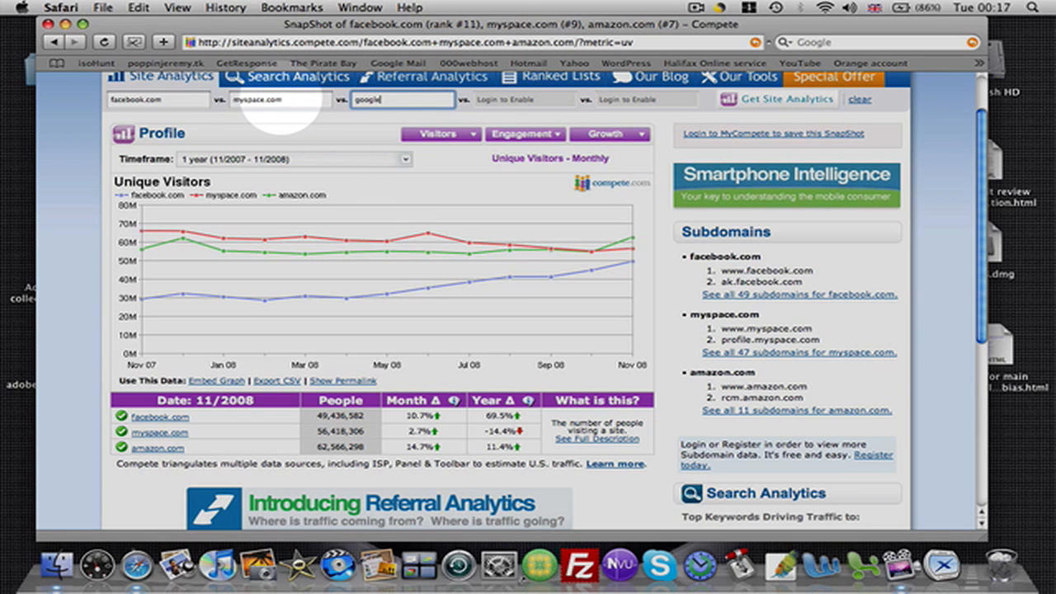
{"action": "type", "text": ".com"}
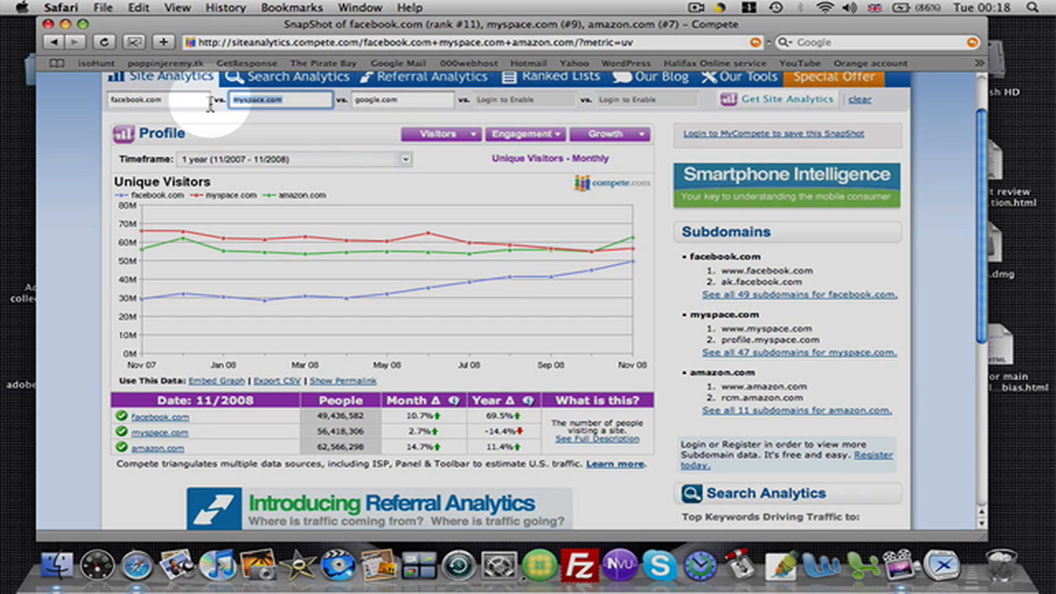
{"action": "type", "text": "yahoo"}
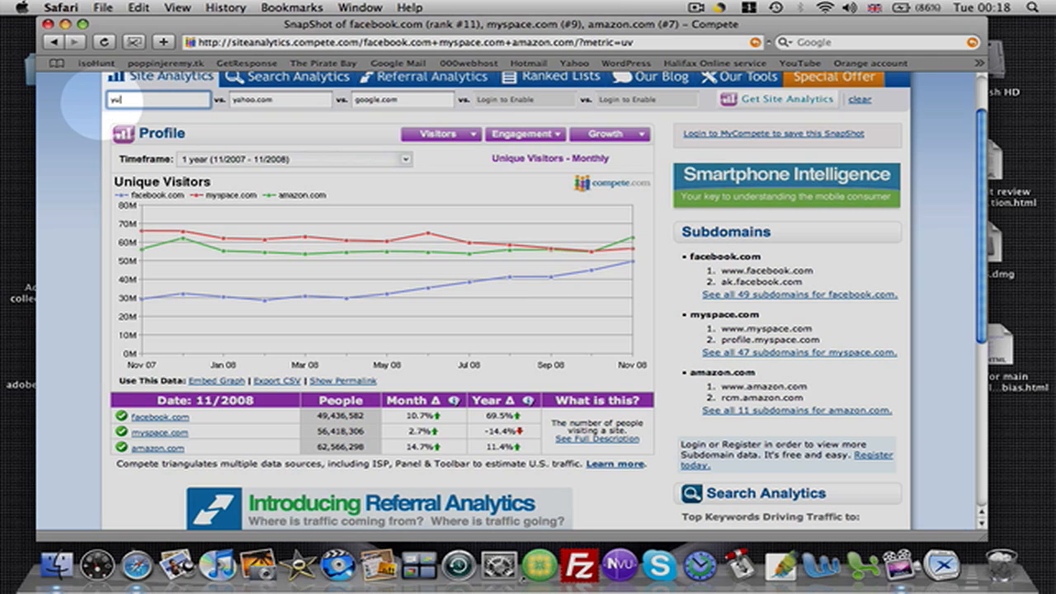
{"action": "type", "text": "you"}
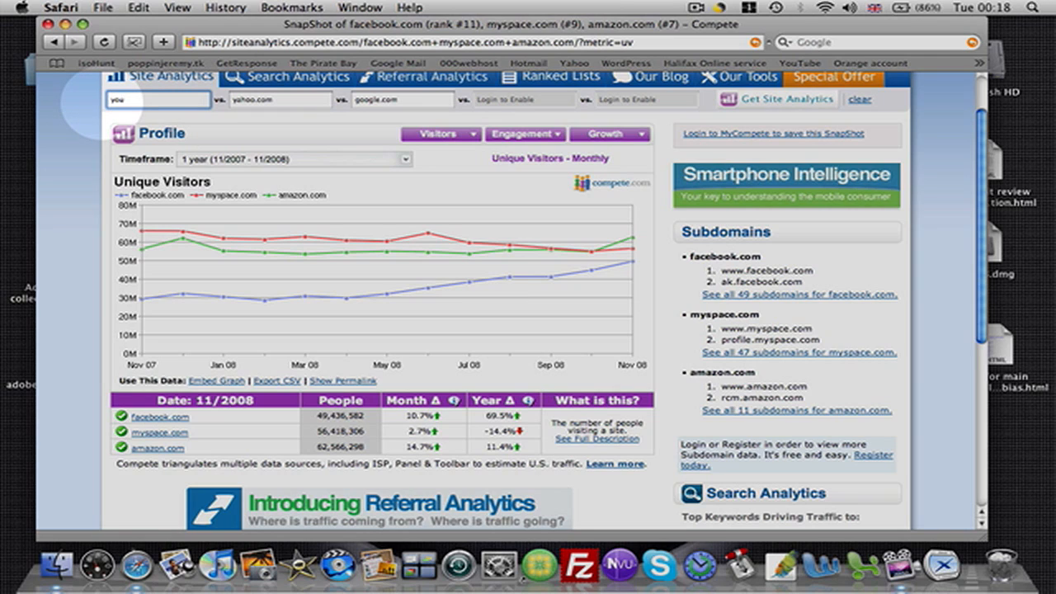
{"action": "type", "text": "youtube.com"}
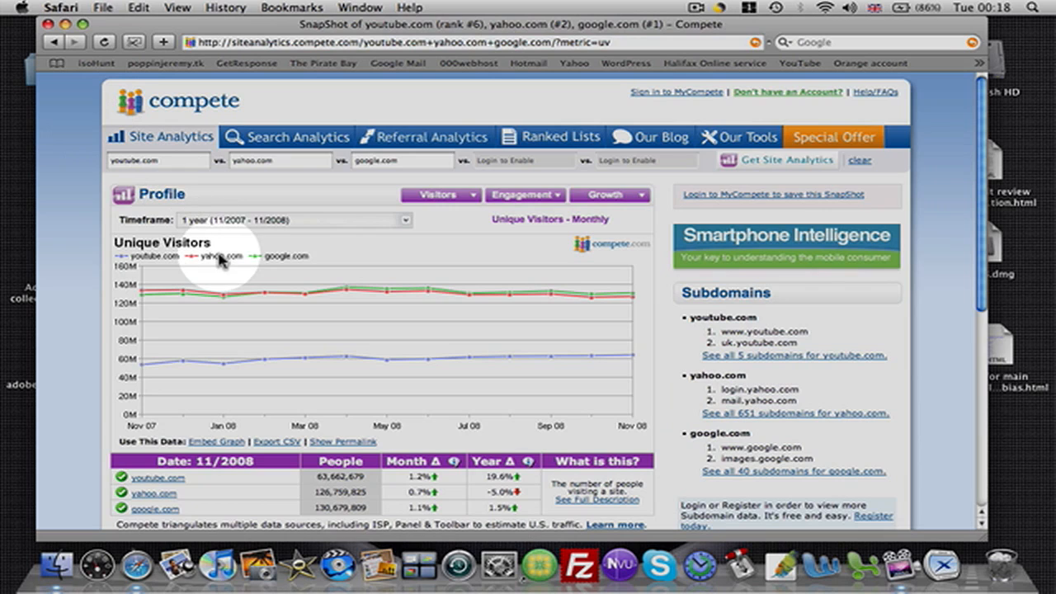
{"action": "scroll", "scroll_direction": "down", "scroll_amount": 3}
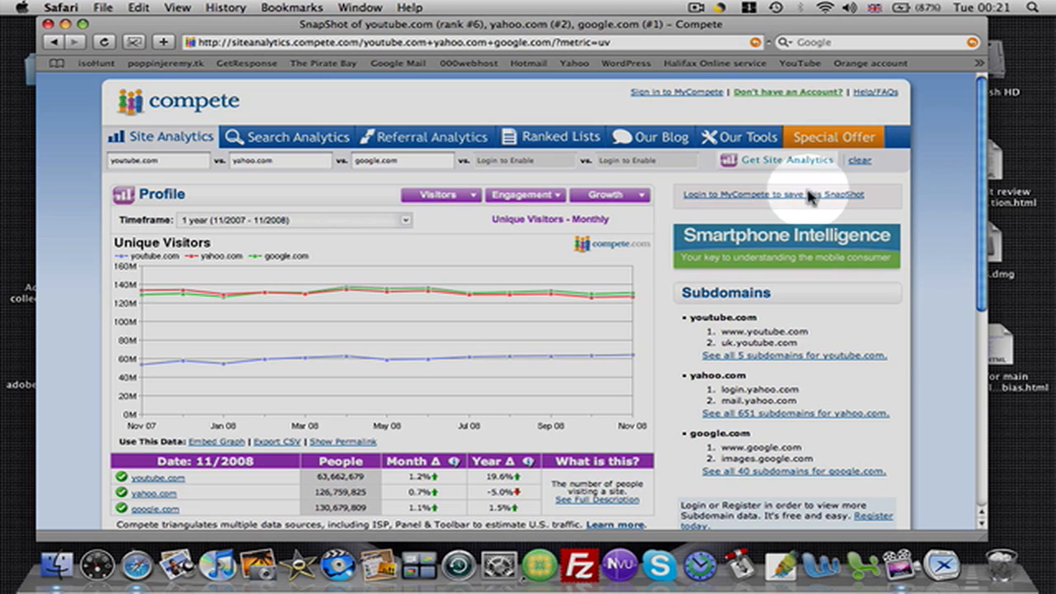
{"action": "left_click", "coordinate": [697, 7]}
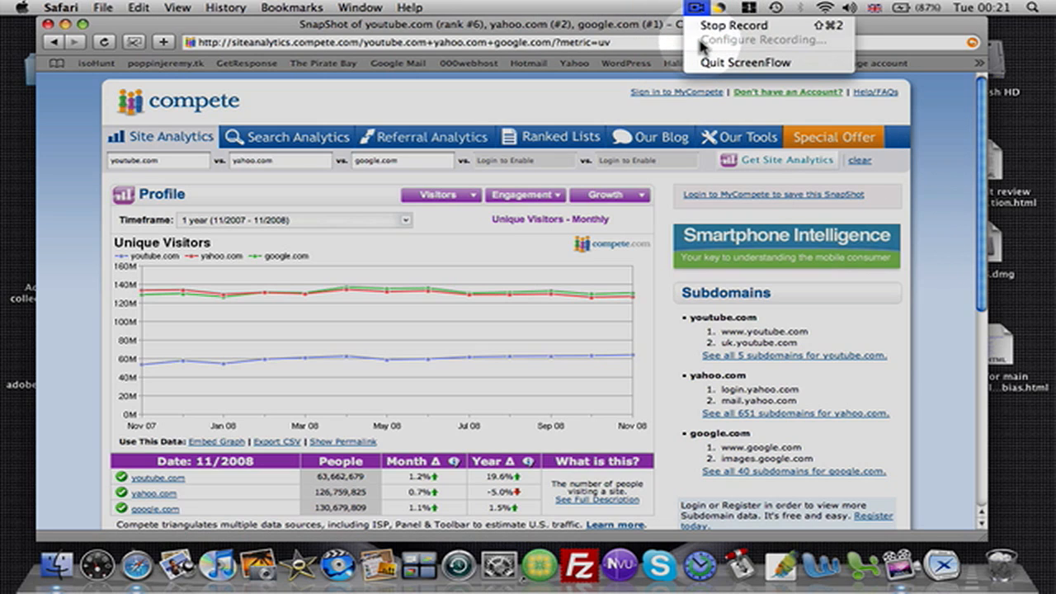